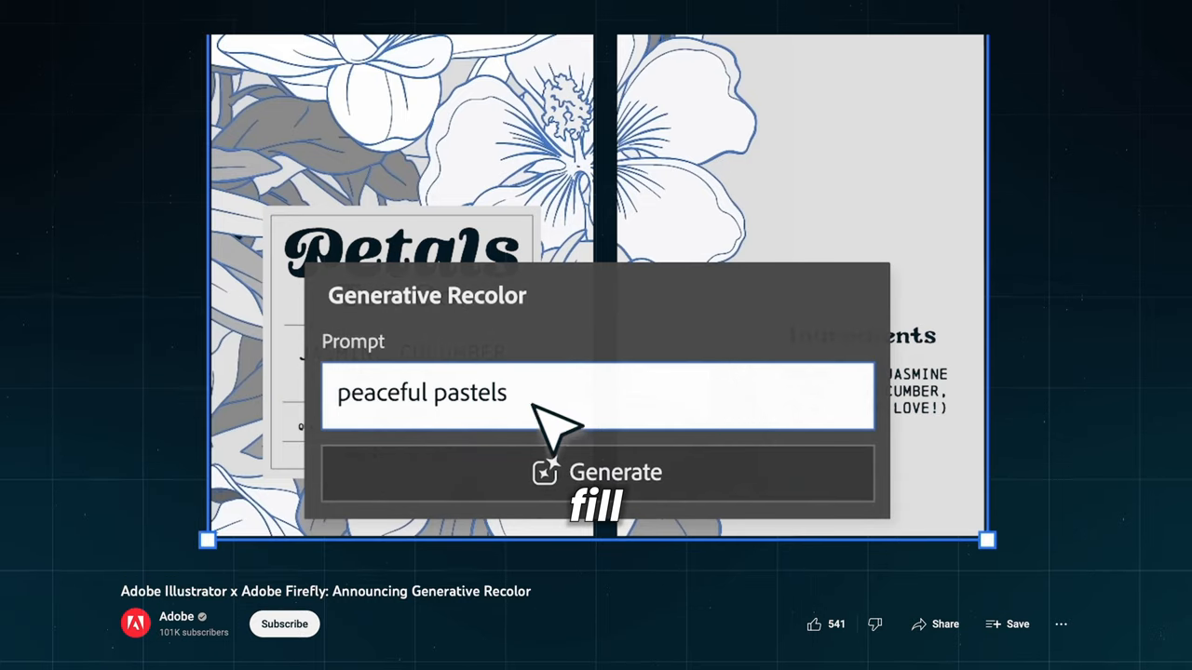
# Step: Scroll the generative credits page to the usage rate table showing Generative Recolor at one credit per image and its 2000 x 2000 pixel footnote
pyautogui.click(596, 474)
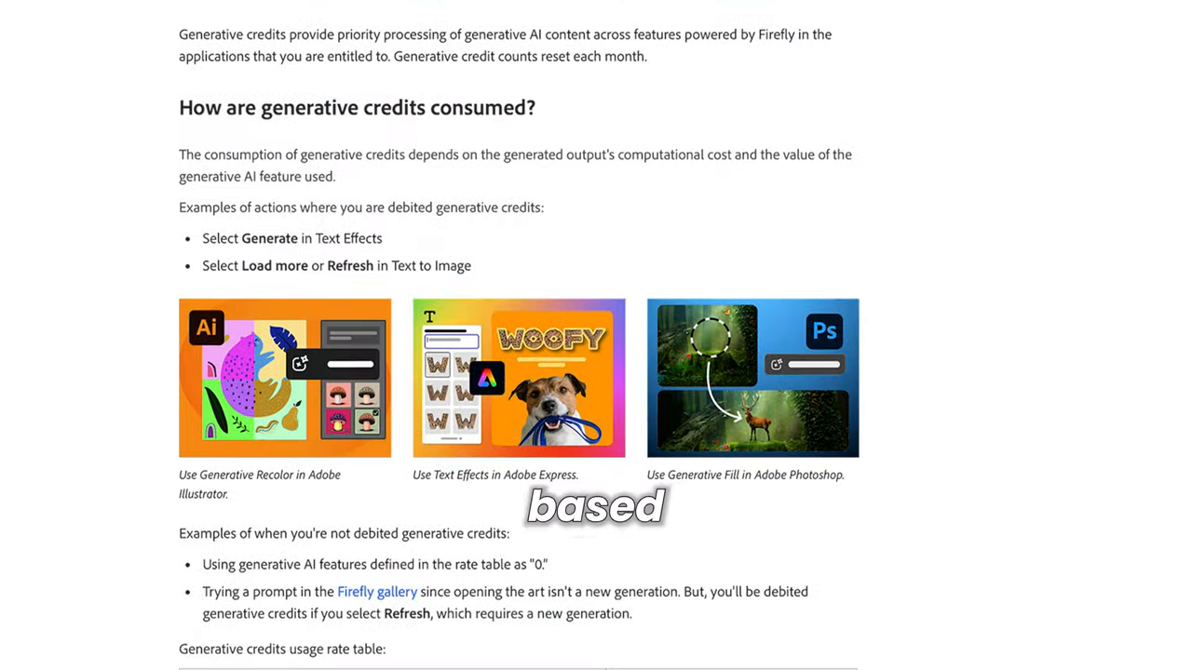
pyautogui.scroll(-3)
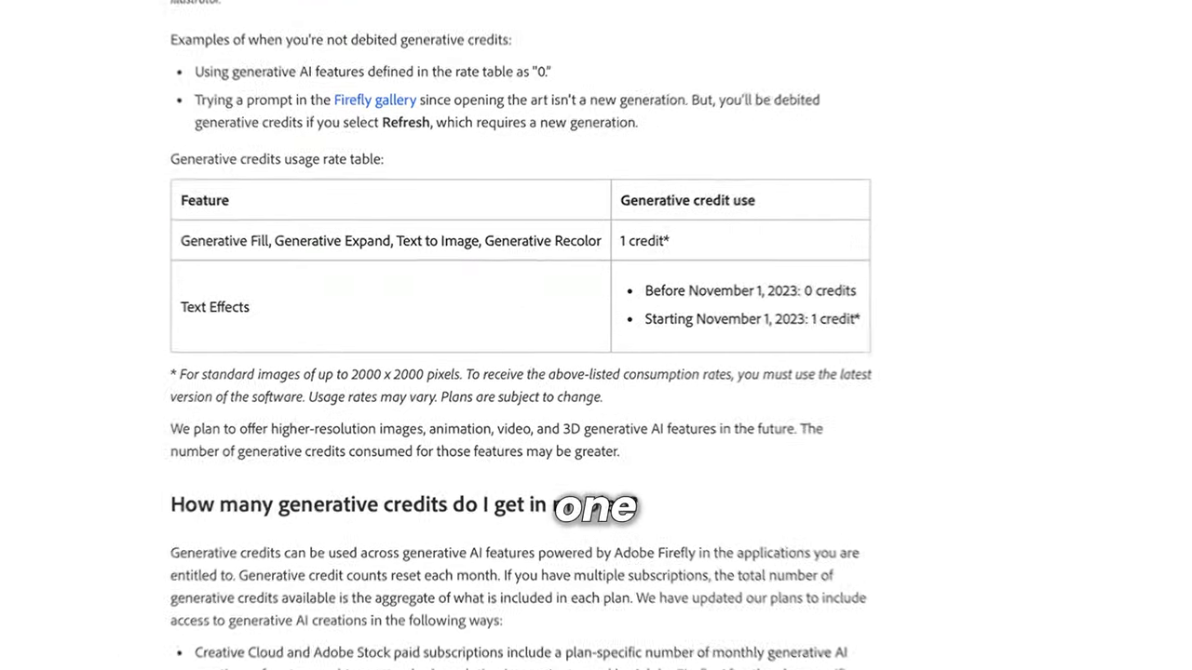
pyautogui.scroll(-3)
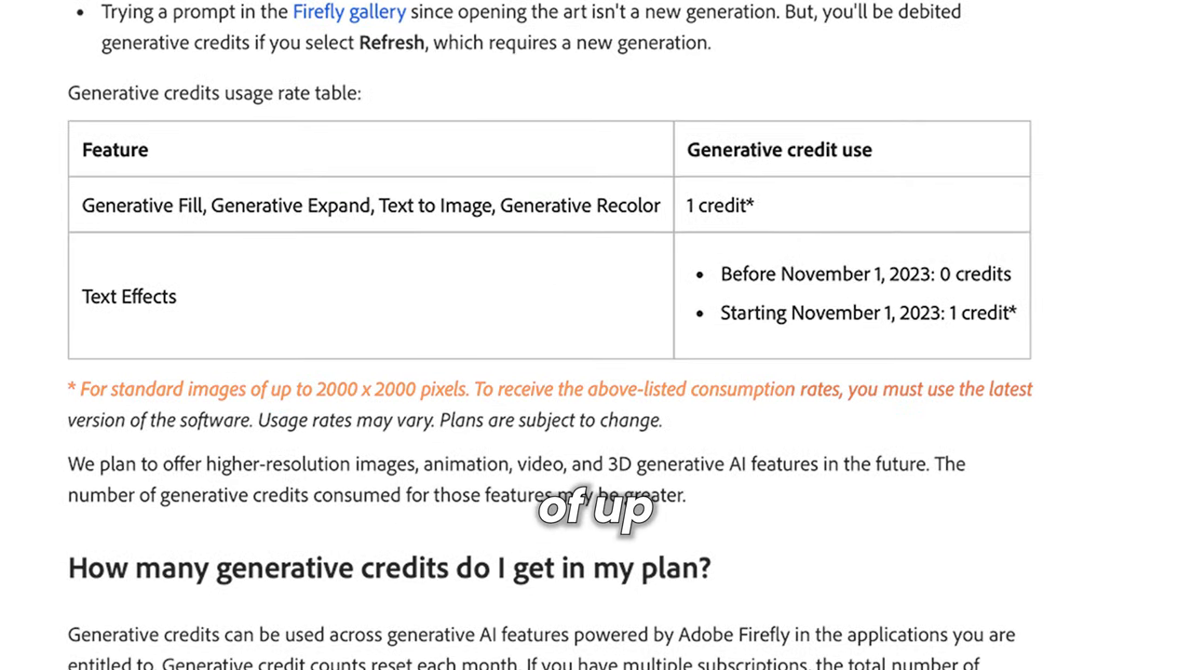